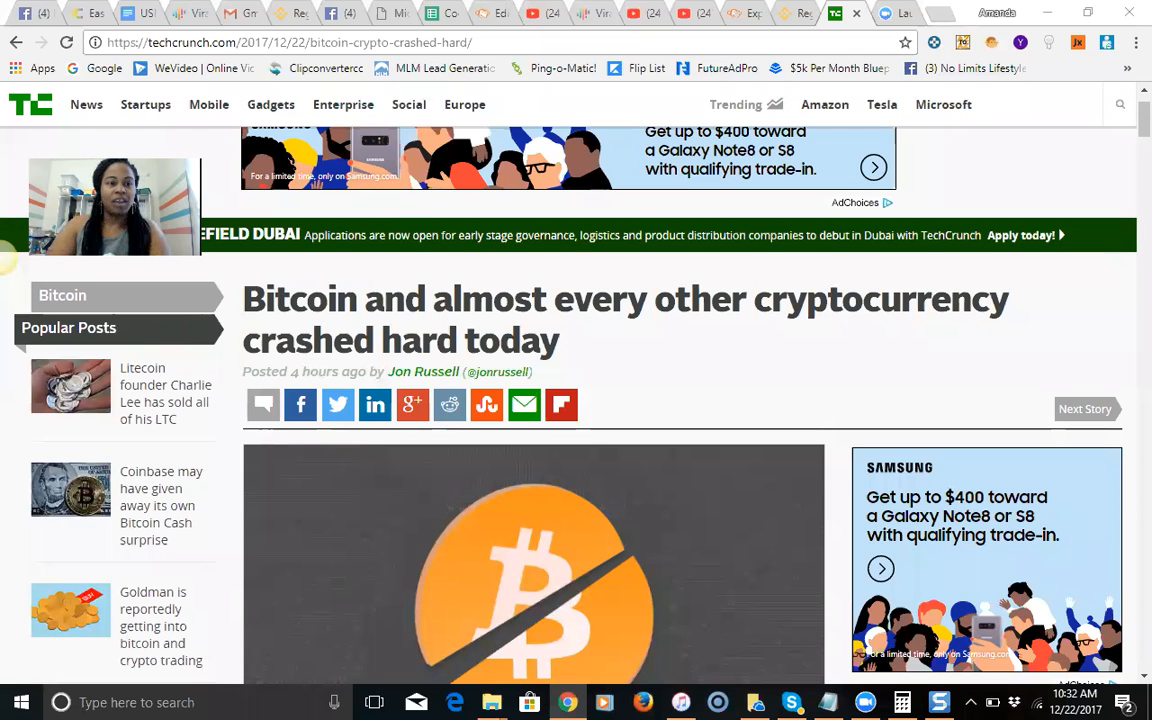
{"action": "mouse_move", "coordinate": [664, 278]}
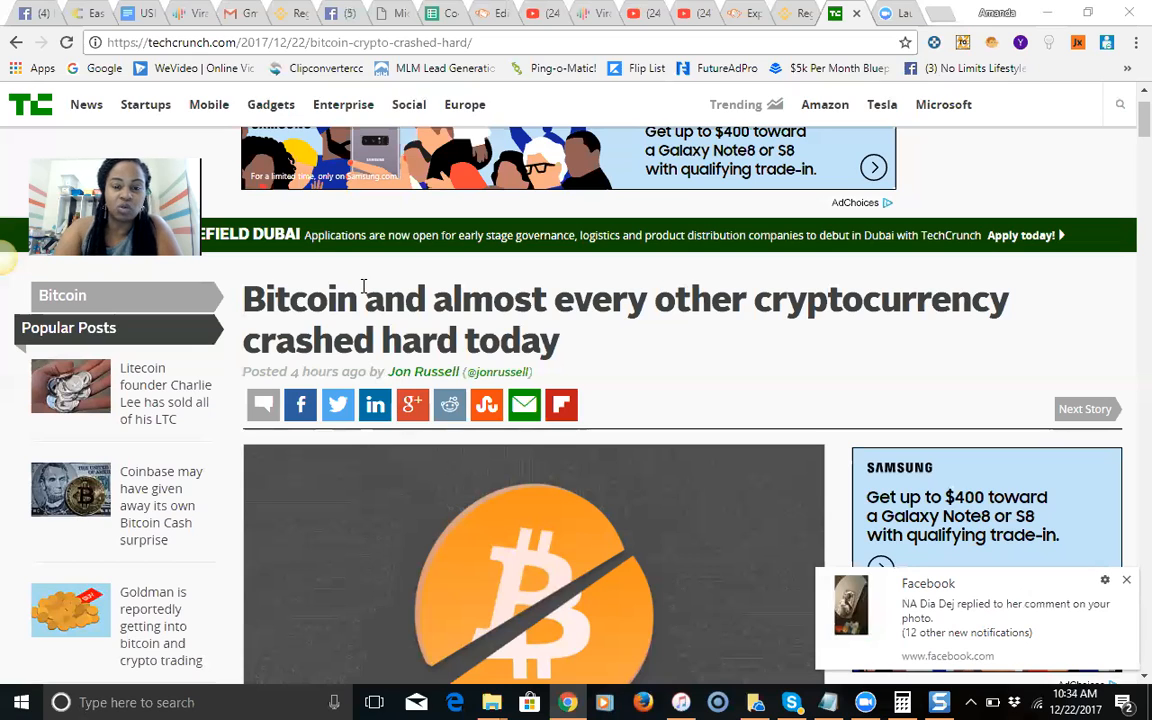
{"action": "mouse_move", "coordinate": [580, 326]}
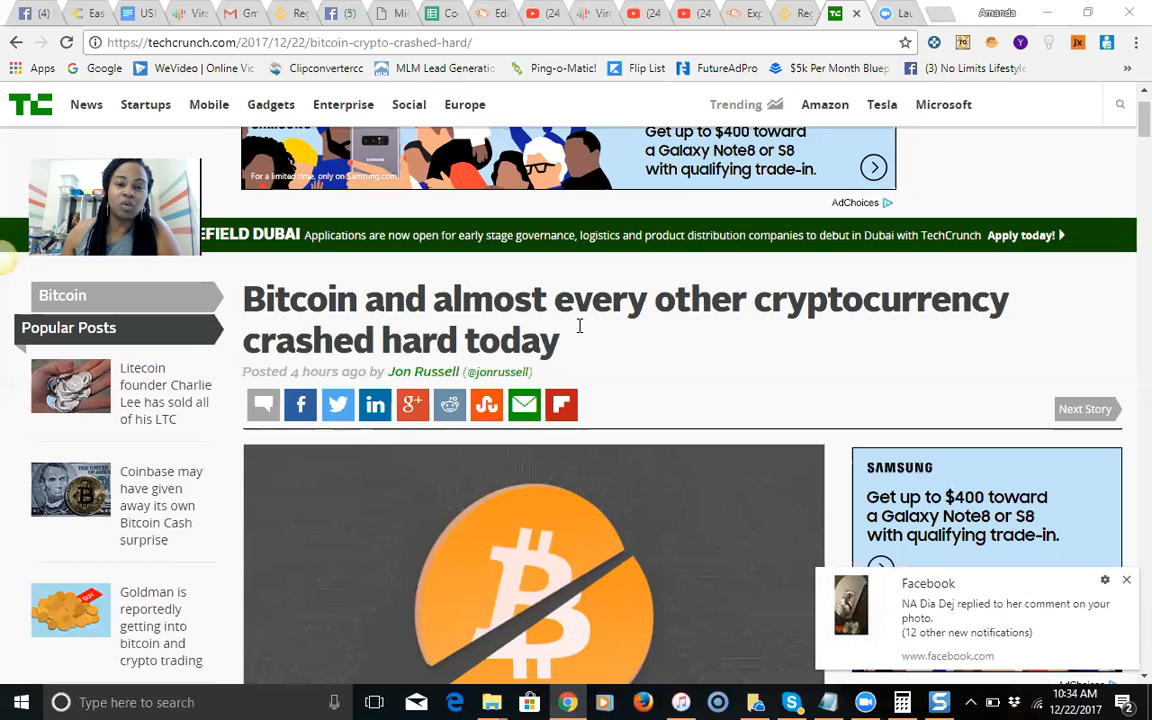
{"action": "mouse_move", "coordinate": [540, 356]}
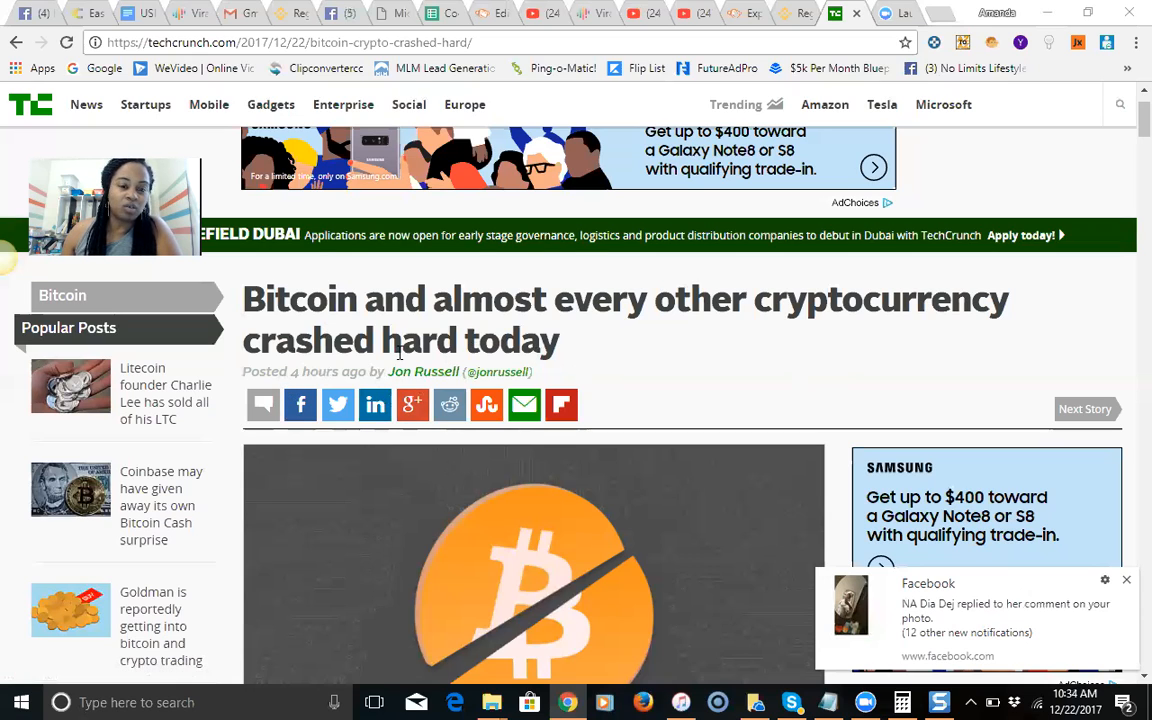
{"action": "mouse_move", "coordinate": [560, 404]}
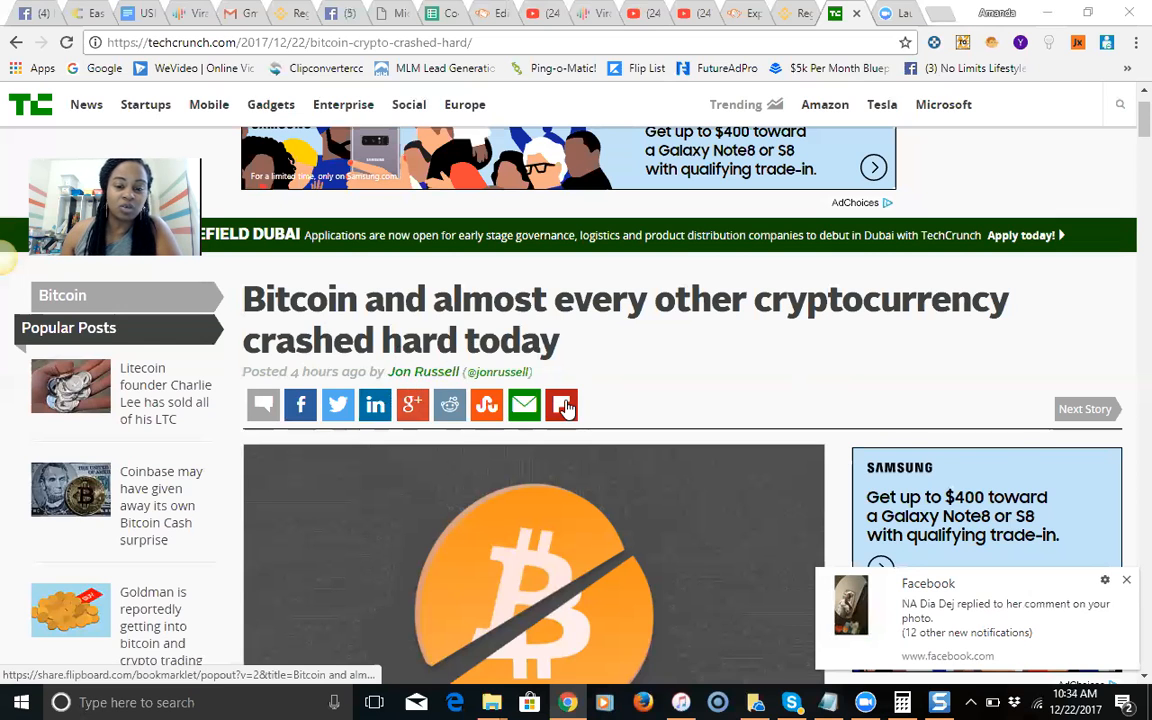
- Scroll the crash article to its first two paragraphs and the 'Bitcoin's drop December 21-22' chart
{"action": "scroll", "scroll_direction": "down", "scroll_amount": 3}
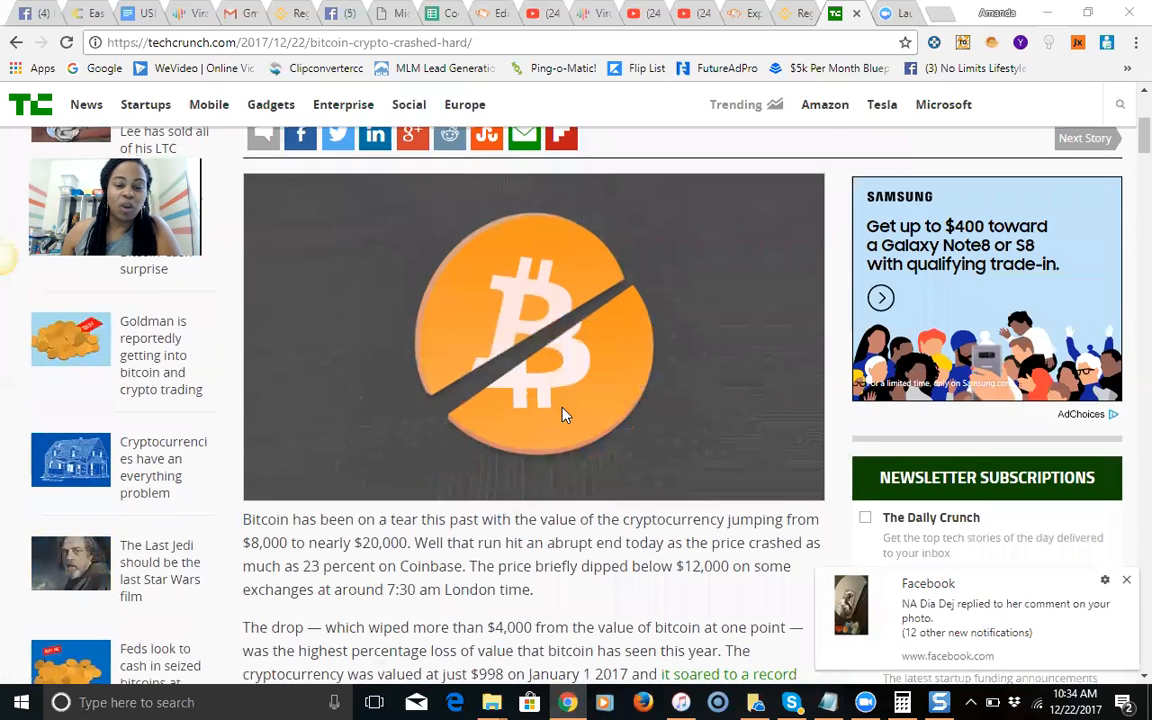
{"action": "scroll", "scroll_direction": "down", "scroll_amount": 3}
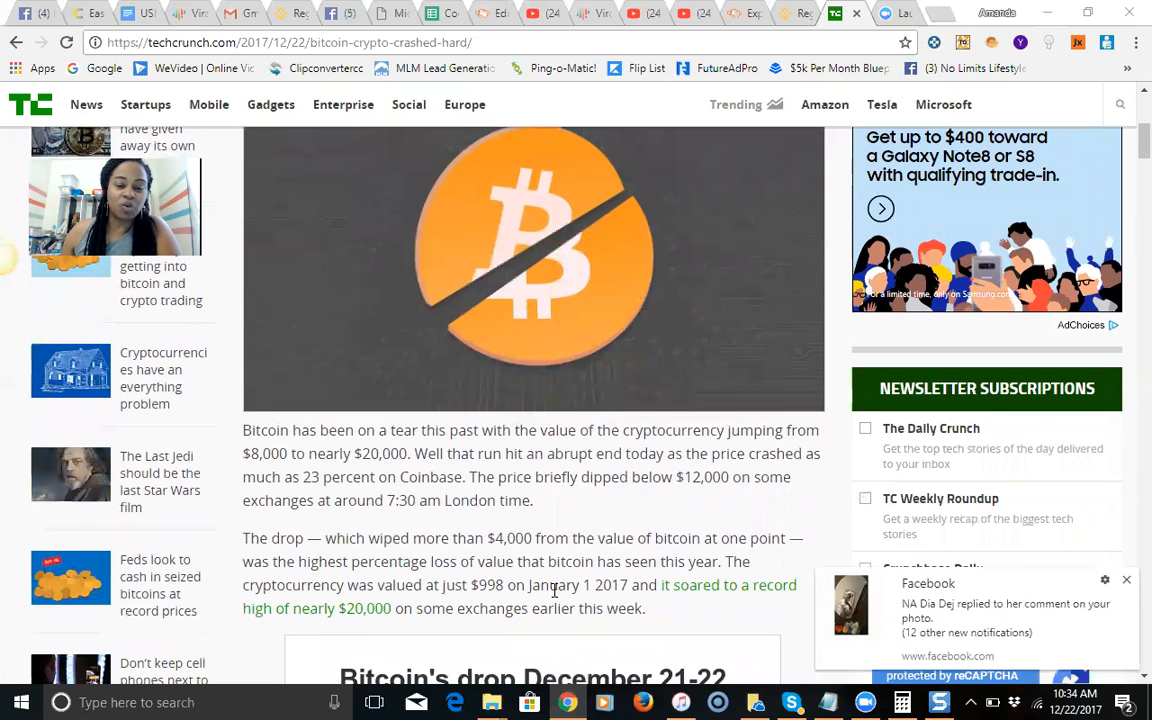
{"action": "scroll", "scroll_direction": "down", "scroll_amount": 3}
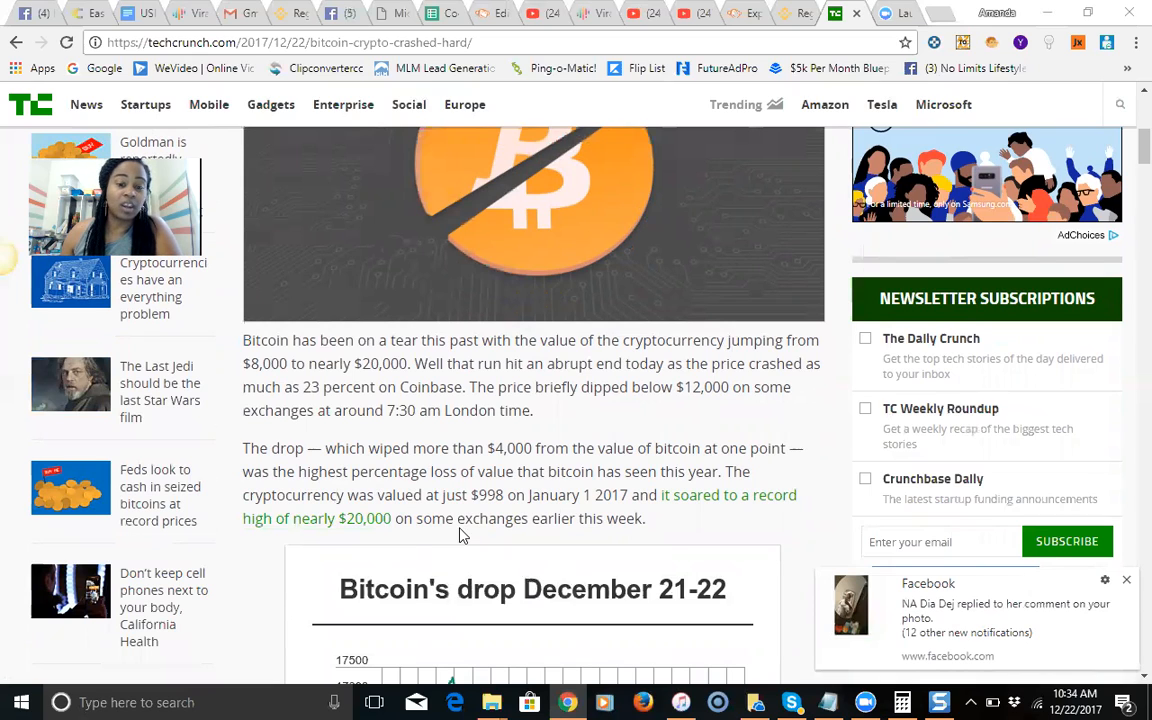
{"action": "mouse_move", "coordinate": [798, 44]}
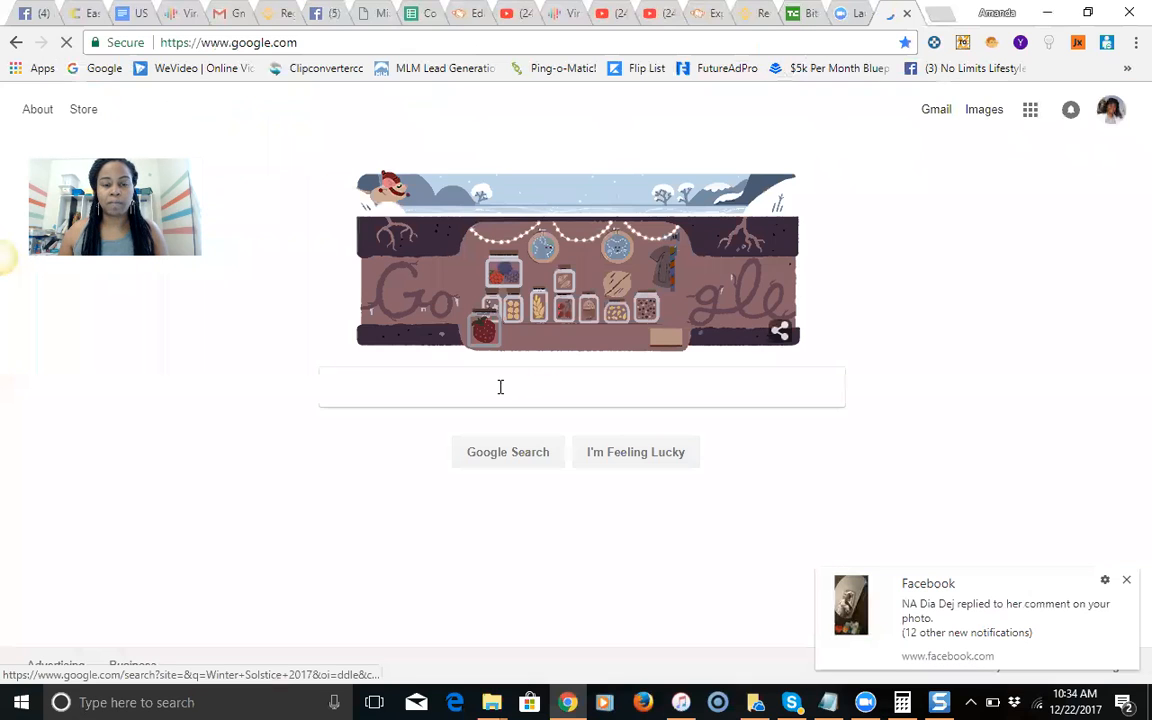
- Search Google for 'bitcoin price', showing 1 Bitcoin equals 12,790.00 US Dollars
{"action": "type", "text": "bit"}
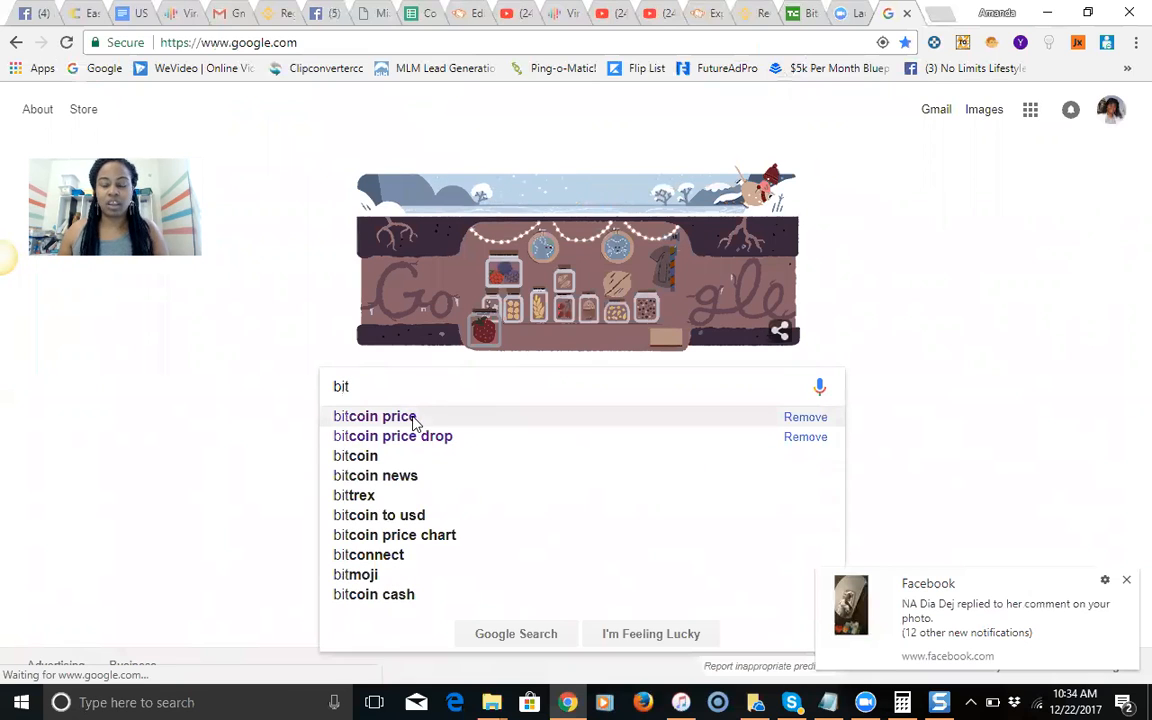
{"action": "left_click", "coordinate": [374, 414]}
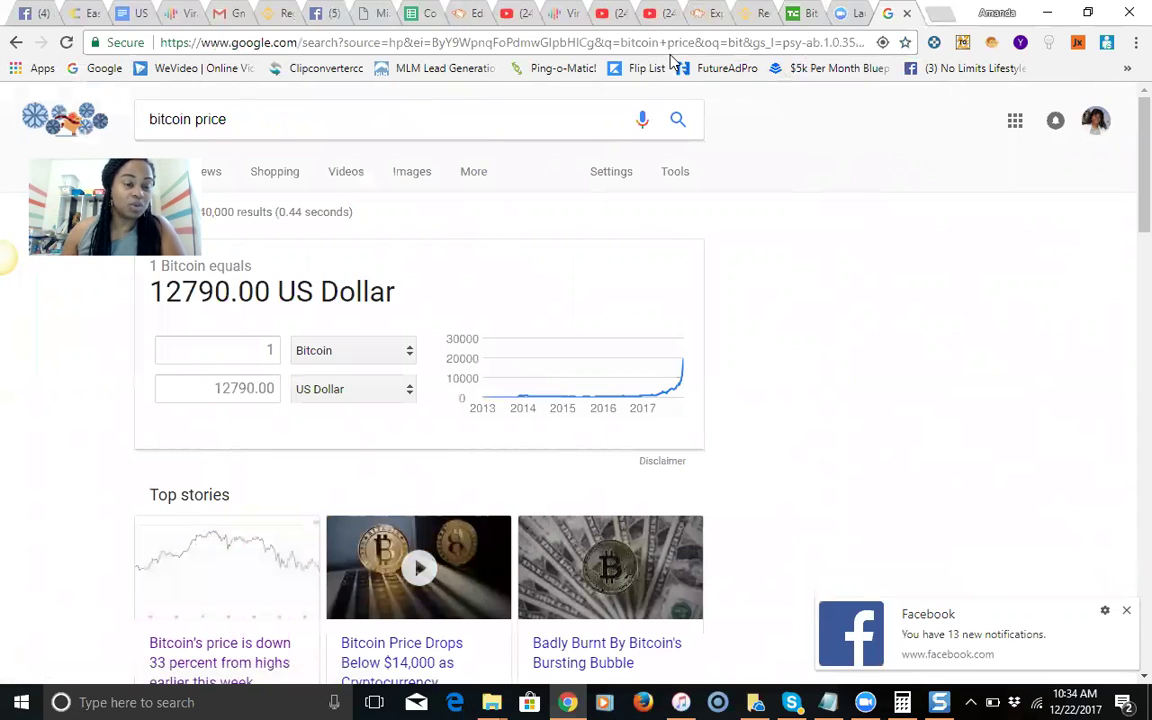
{"action": "mouse_move", "coordinate": [858, 28]}
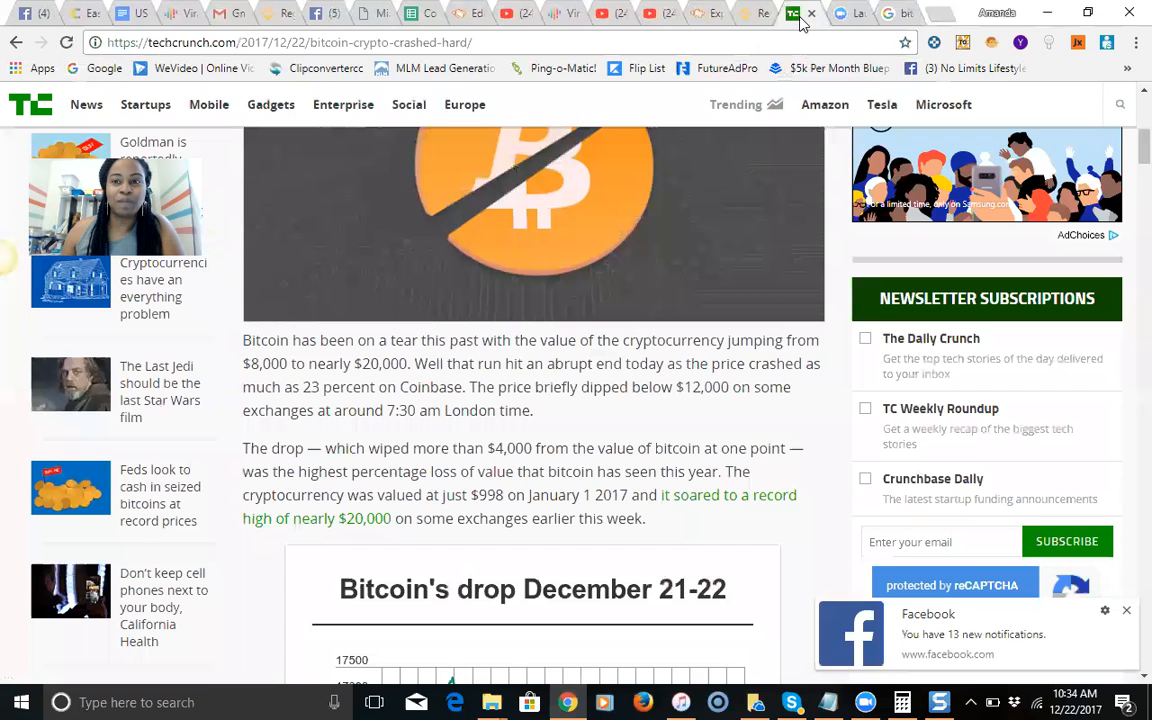
- Scroll past the article body to the reader comments on insider trading and gamblers
{"action": "scroll", "scroll_direction": "down", "scroll_amount": 3}
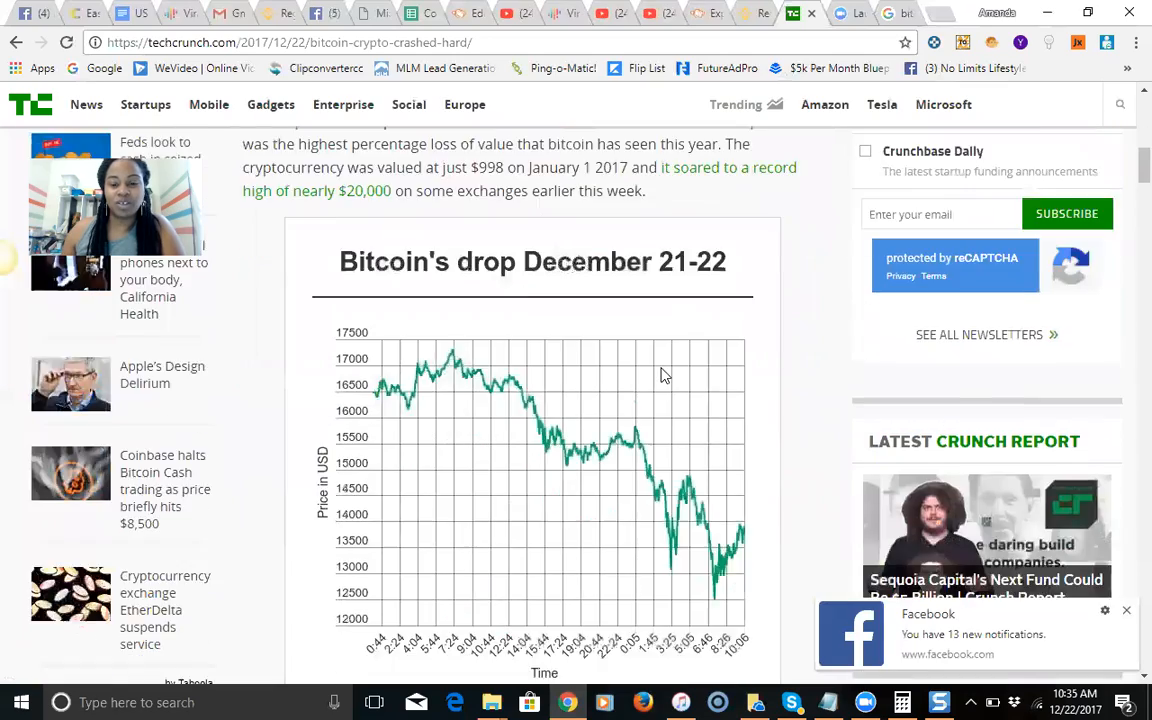
{"action": "scroll", "scroll_direction": "down", "scroll_amount": 3}
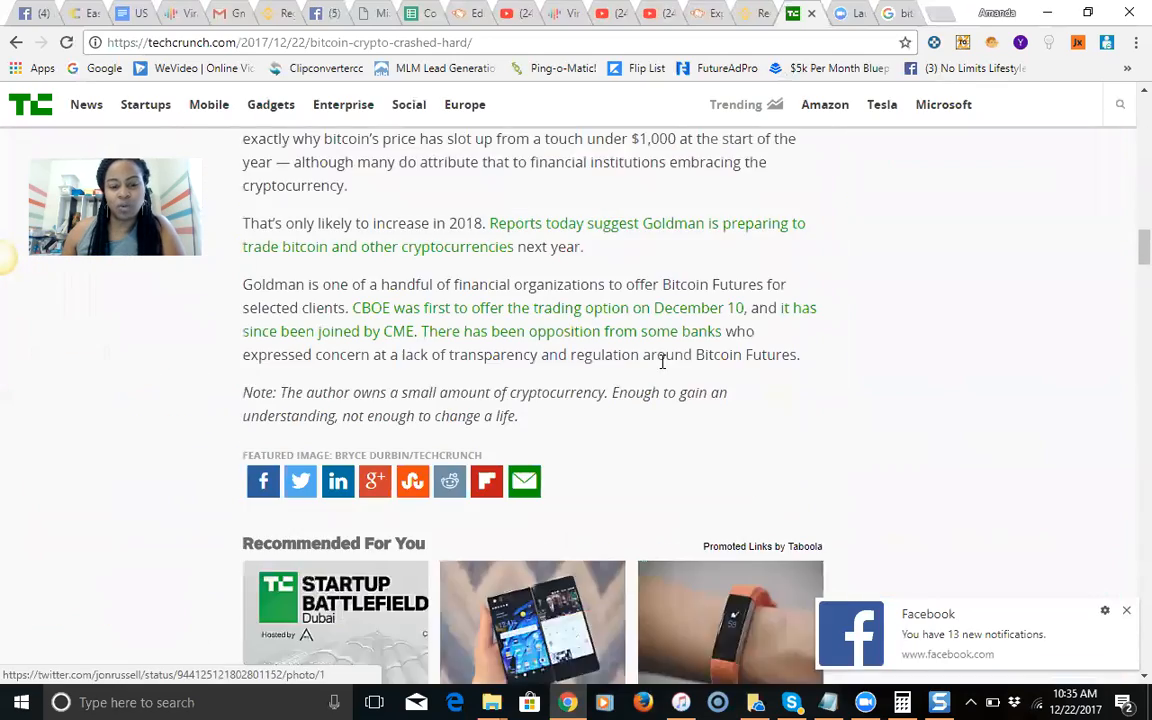
{"action": "scroll", "scroll_direction": "down", "scroll_amount": 3}
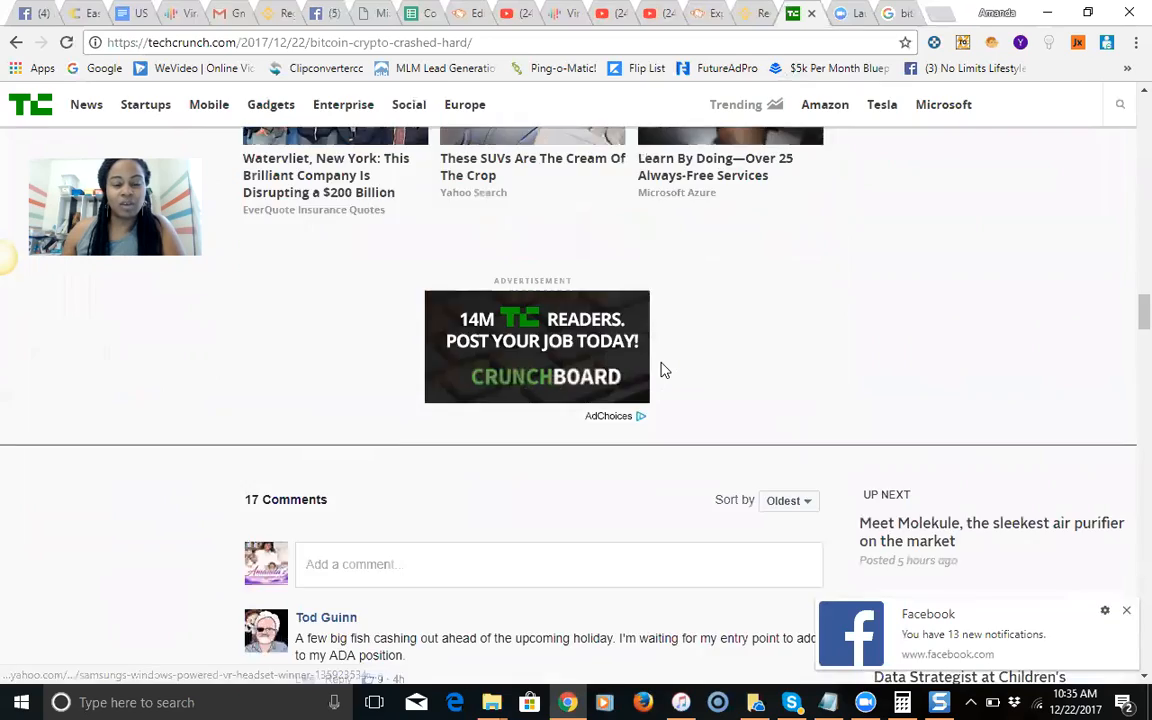
{"action": "scroll", "scroll_direction": "down", "scroll_amount": 3}
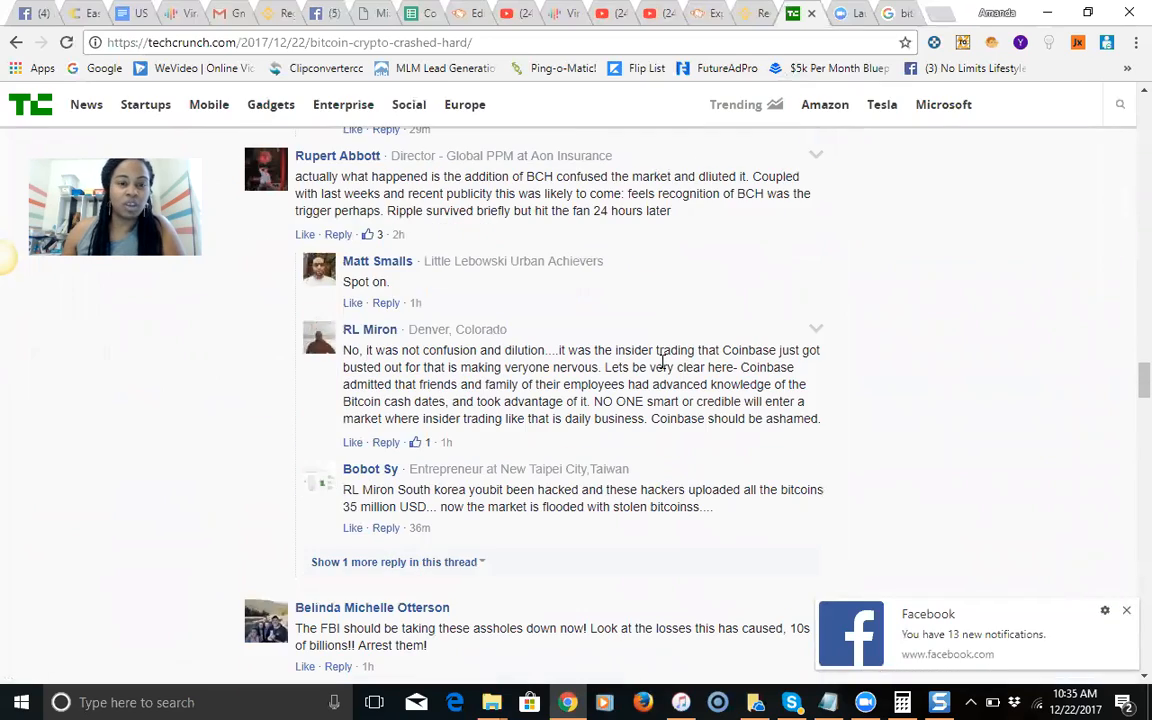
{"action": "scroll", "scroll_direction": "down", "scroll_amount": 3}
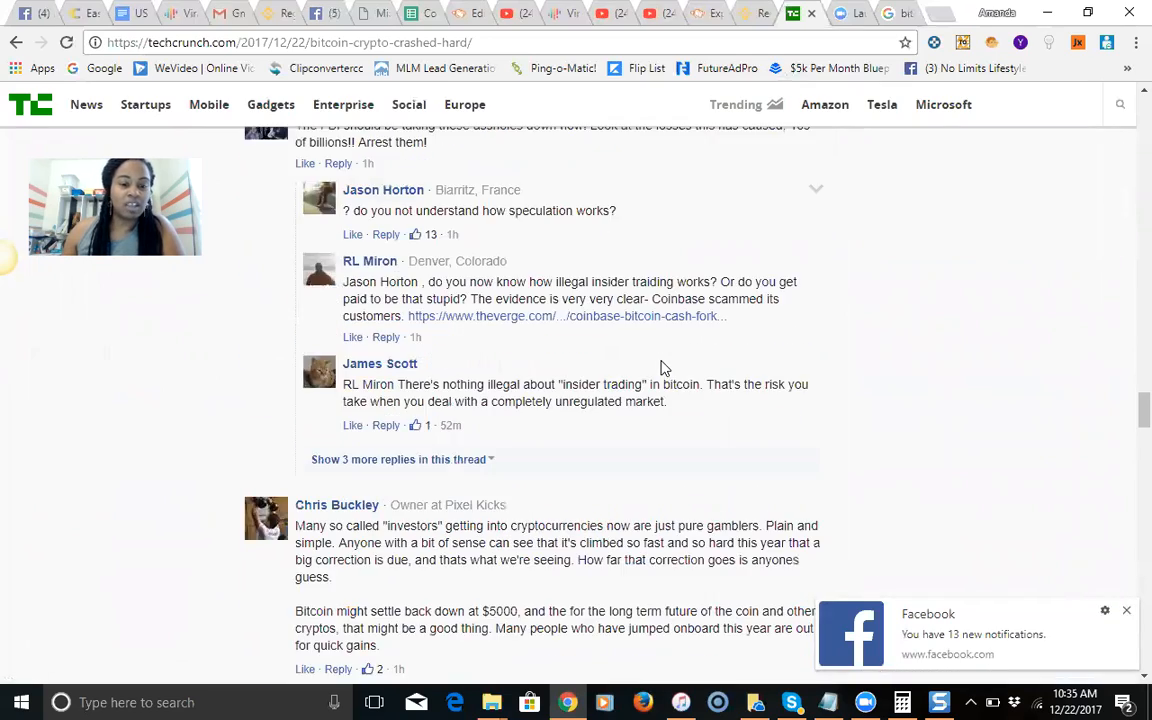
{"action": "scroll", "scroll_direction": "down", "scroll_amount": 3}
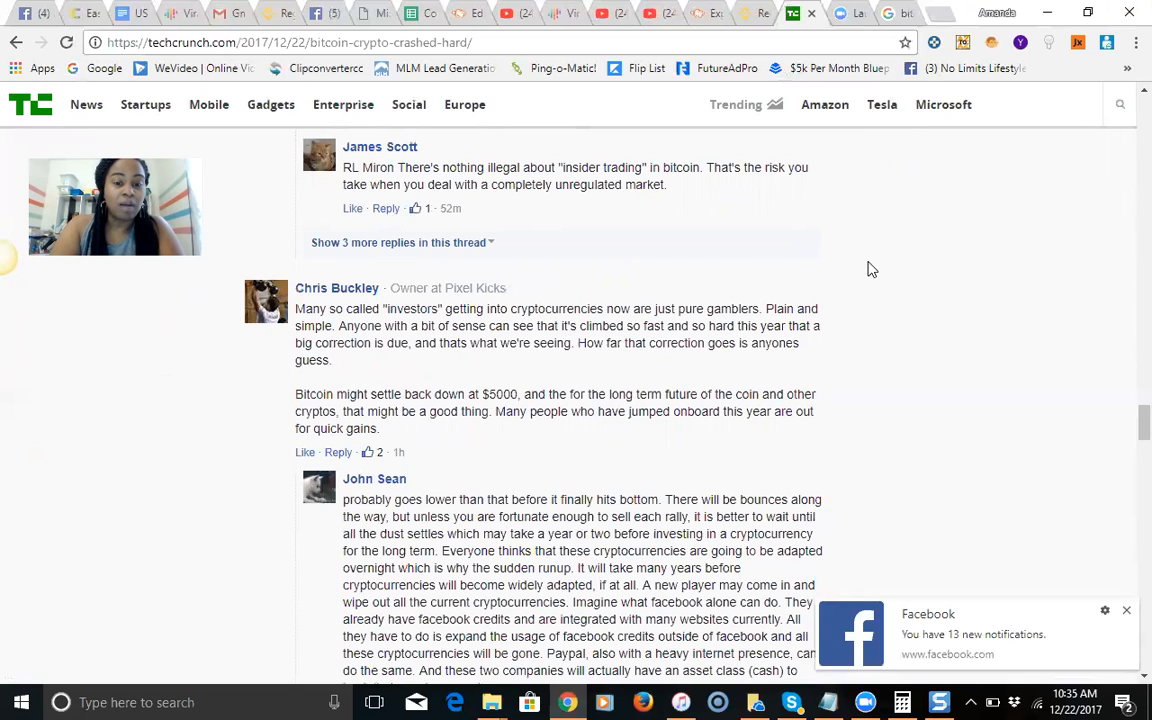
- Scroll through the comment replies about crashing to $5500, the tulip craze and Coinbase
{"action": "left_click", "coordinate": [1126, 612]}
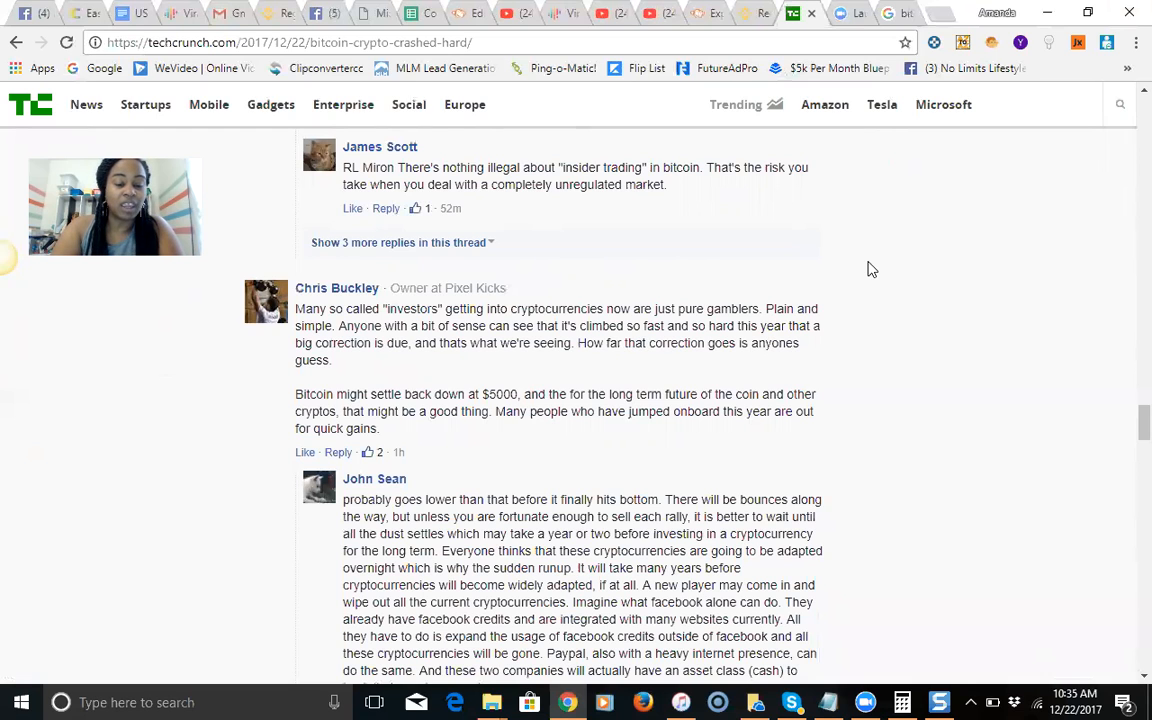
{"action": "scroll", "scroll_direction": "down", "scroll_amount": 3}
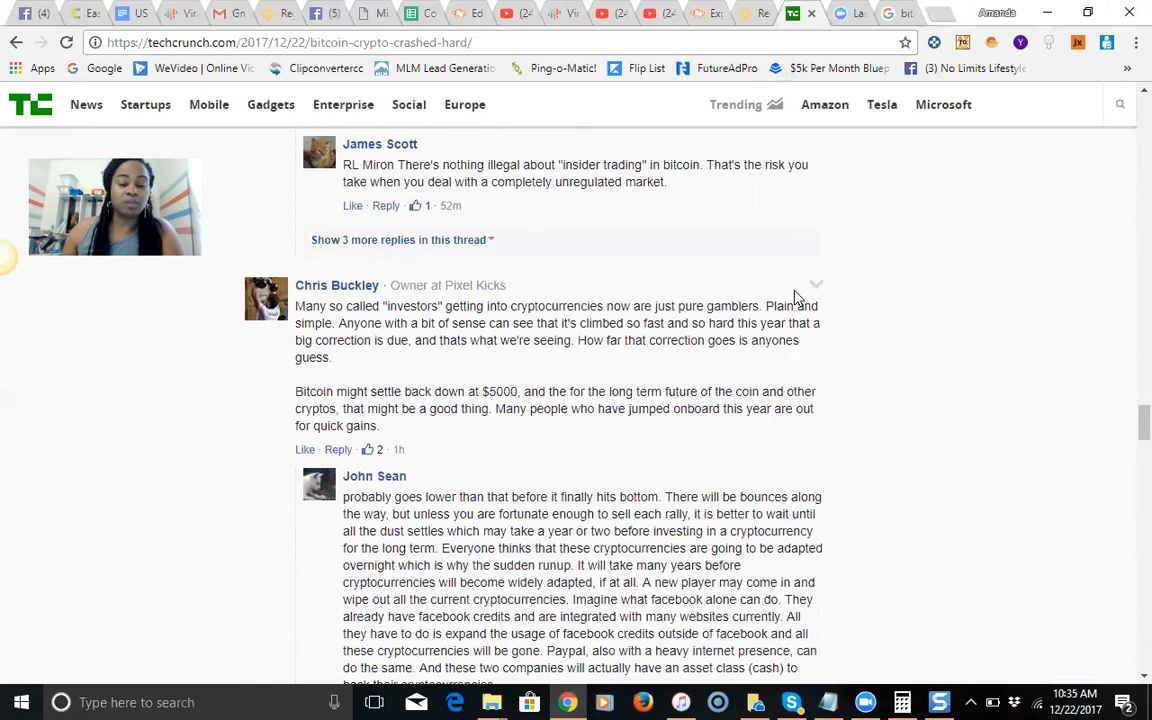
{"action": "scroll", "scroll_direction": "down", "scroll_amount": 3}
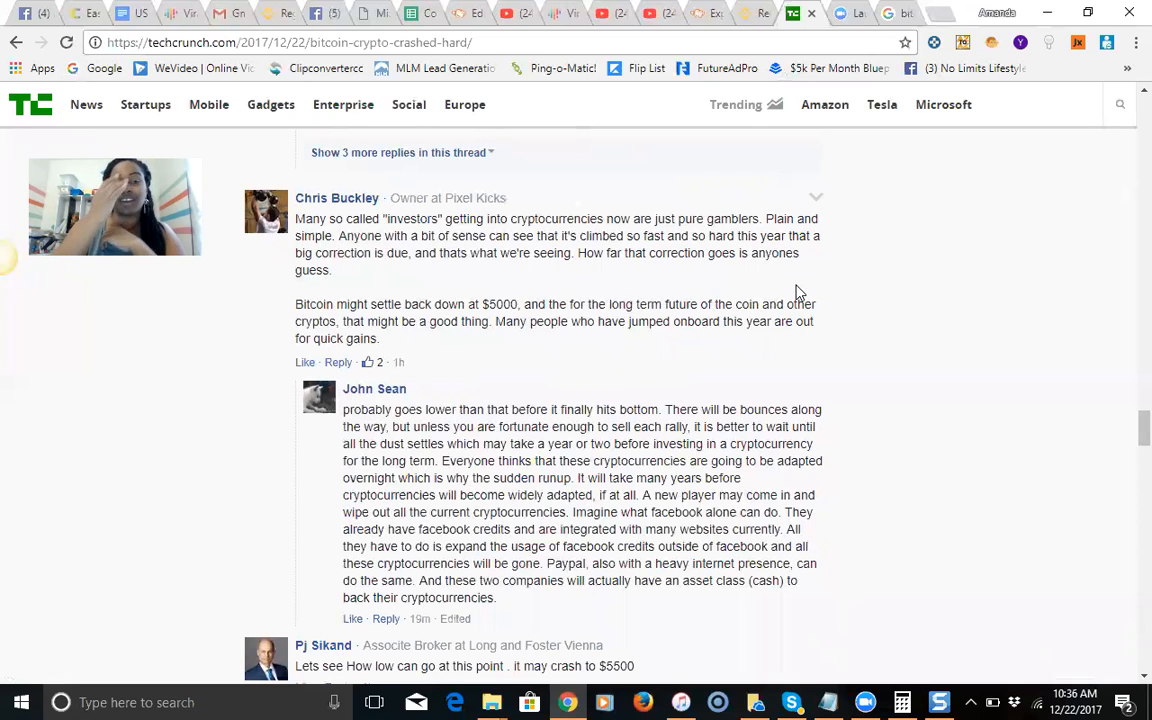
{"action": "mouse_move", "coordinate": [950, 380]}
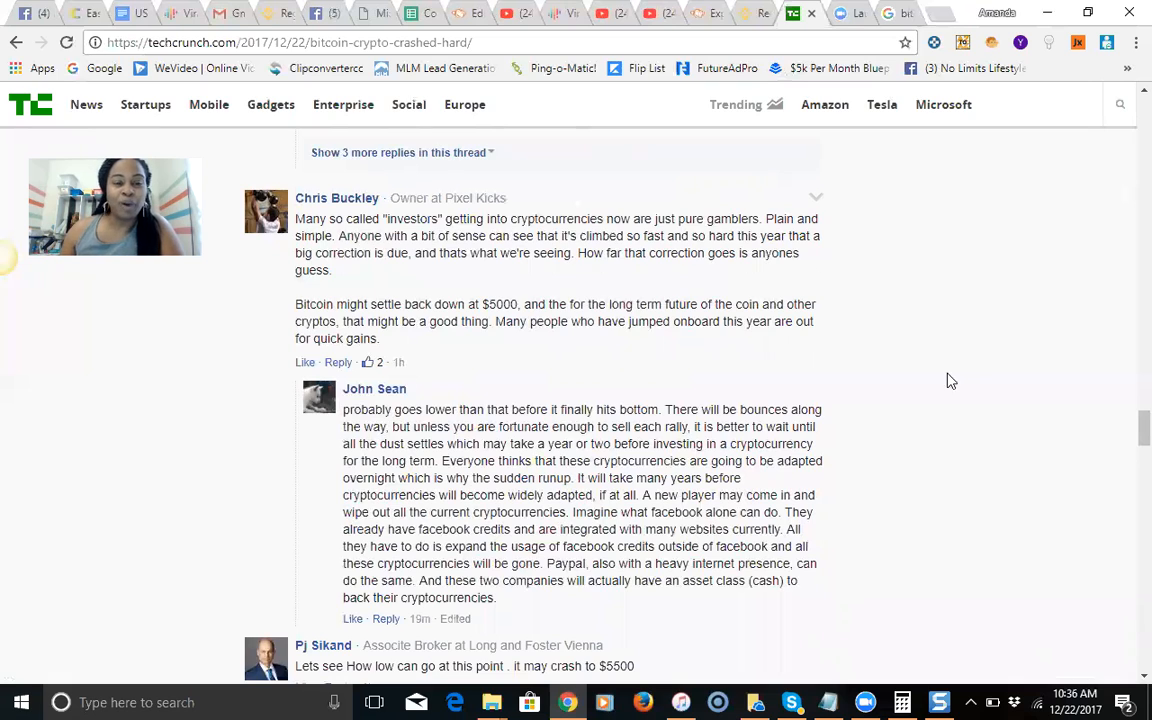
{"action": "scroll", "scroll_direction": "down", "scroll_amount": 3}
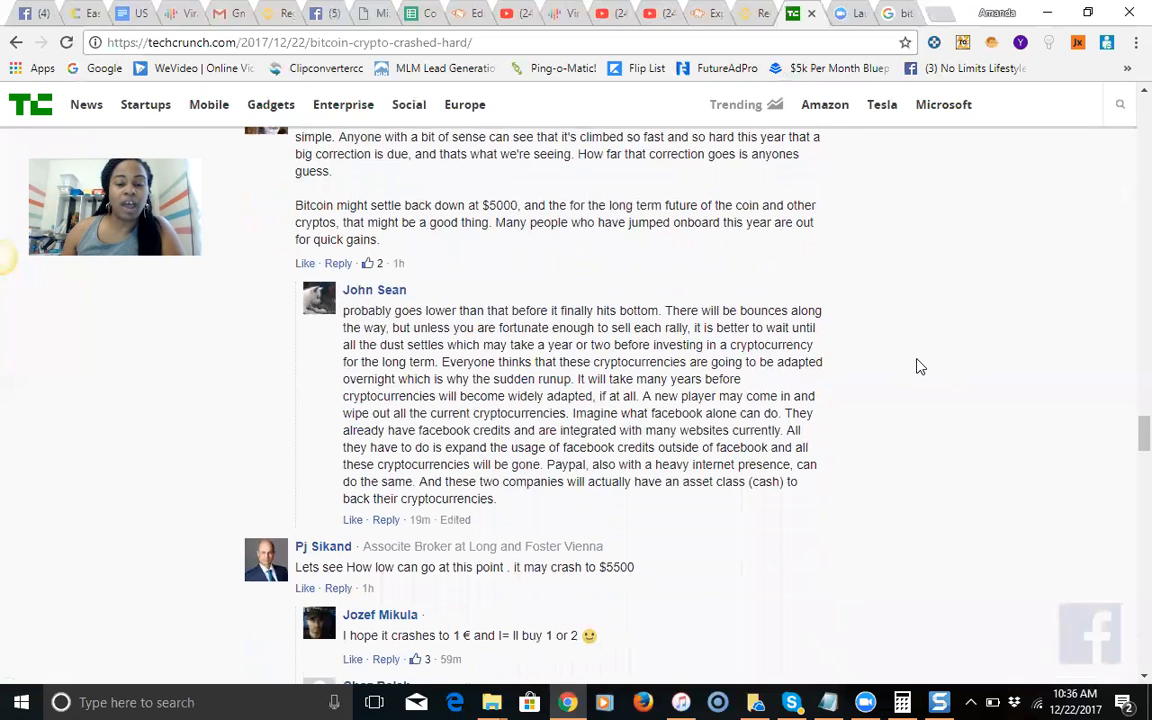
{"action": "scroll", "scroll_direction": "down", "scroll_amount": 3}
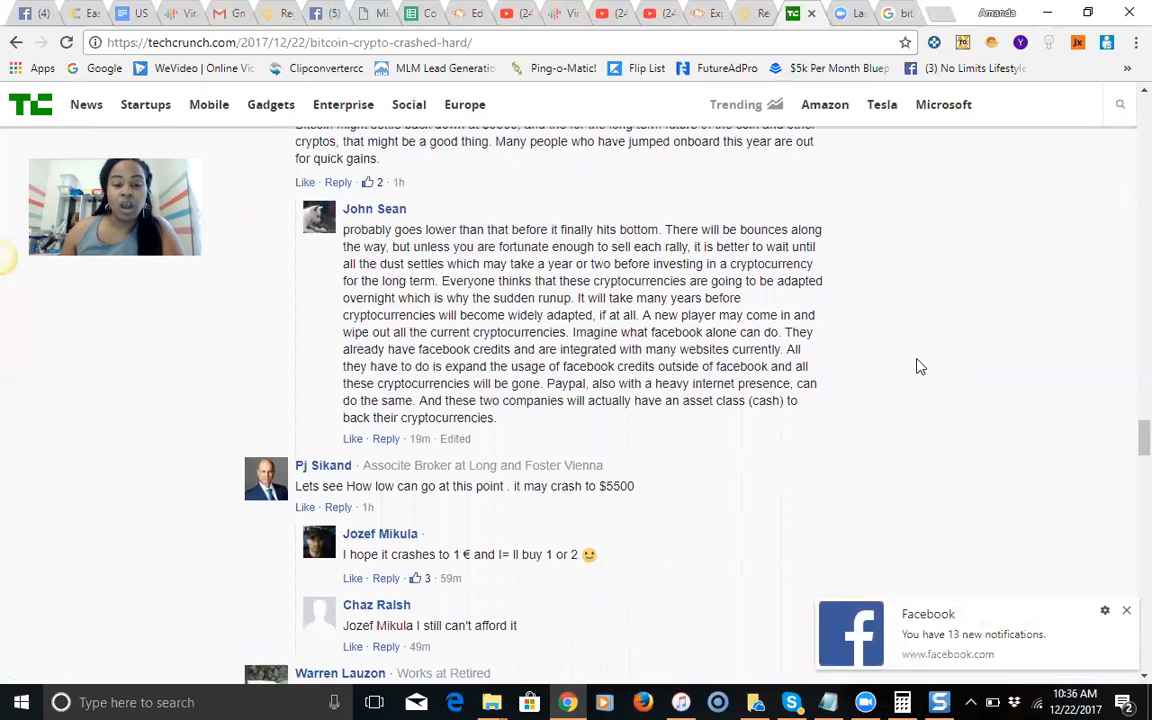
{"action": "scroll", "scroll_direction": "down", "scroll_amount": 3}
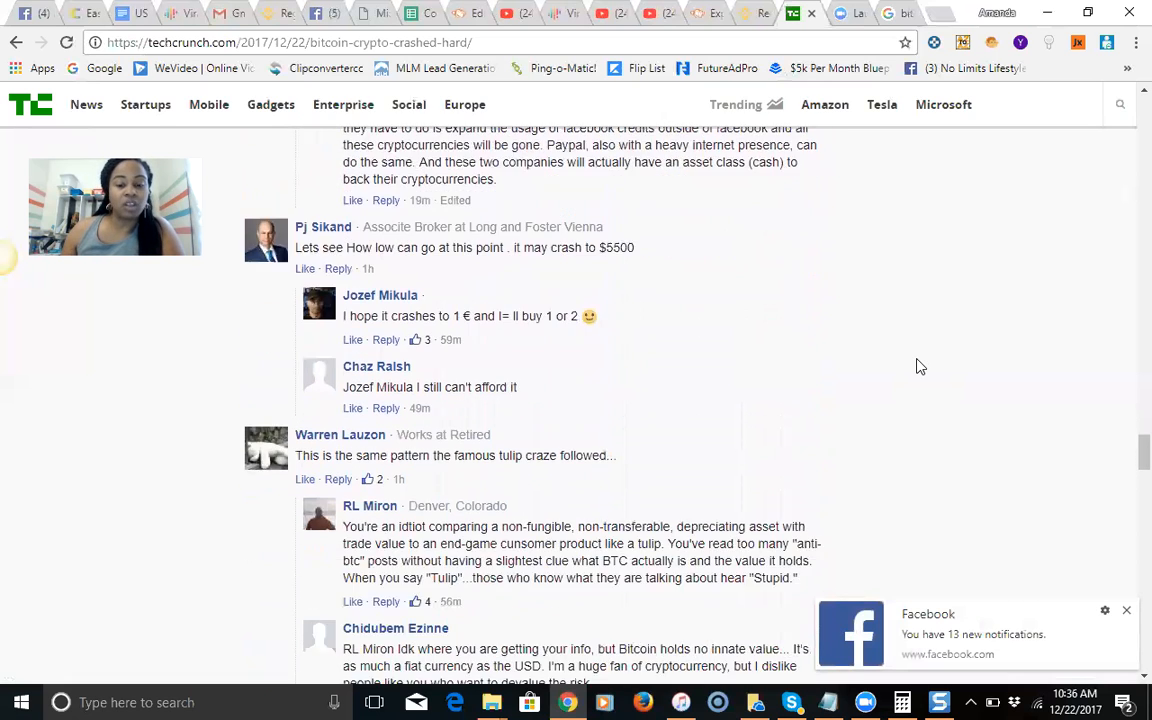
{"action": "scroll", "scroll_direction": "down", "scroll_amount": 3}
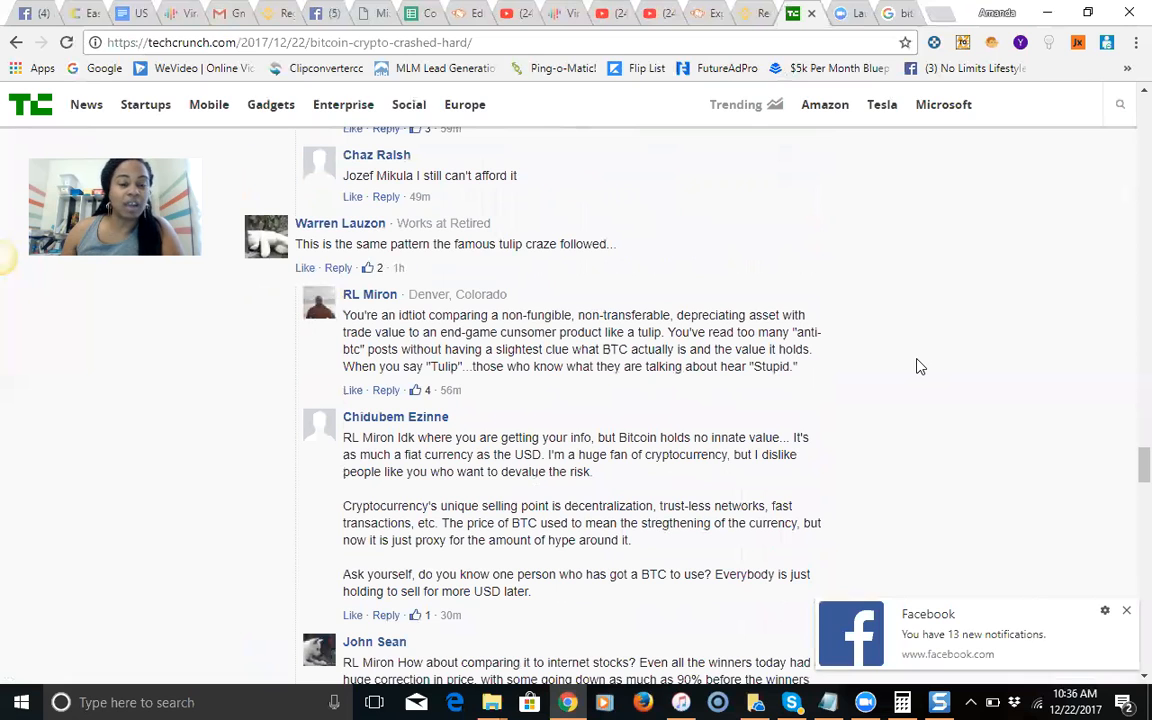
{"action": "mouse_move", "coordinate": [900, 388]}
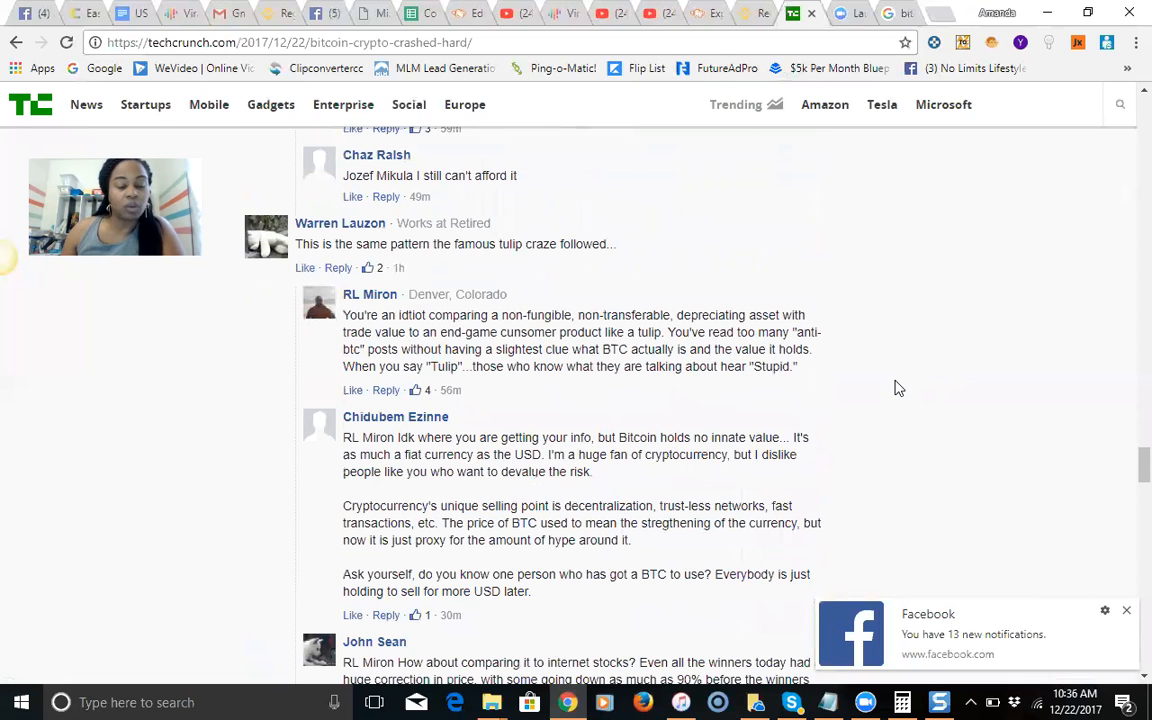
{"action": "scroll", "scroll_direction": "down", "scroll_amount": 3}
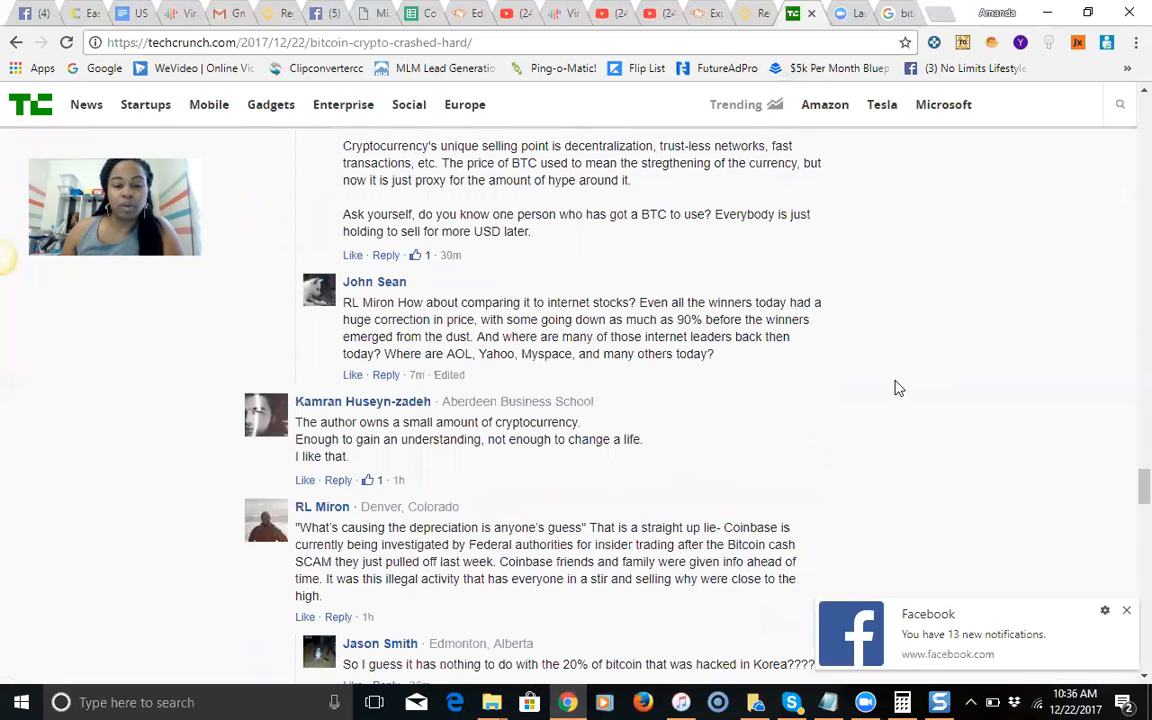
{"action": "scroll", "scroll_direction": "down", "scroll_amount": 3}
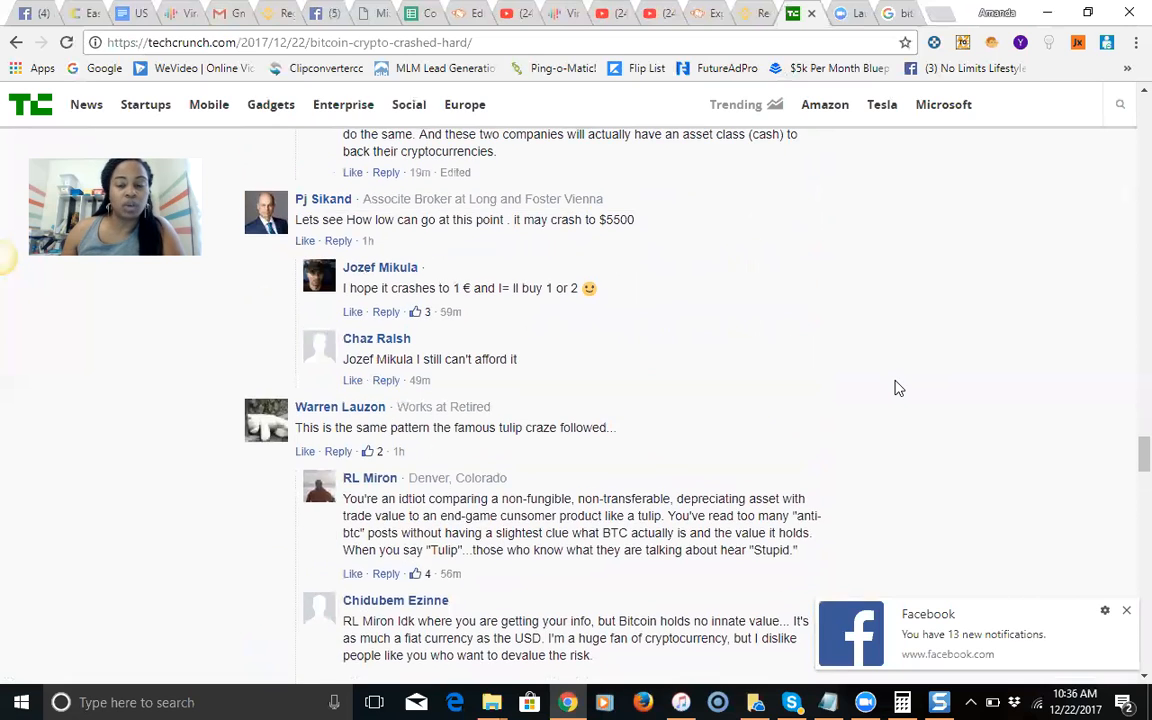
{"action": "scroll", "scroll_direction": "up", "scroll_amount": 3}
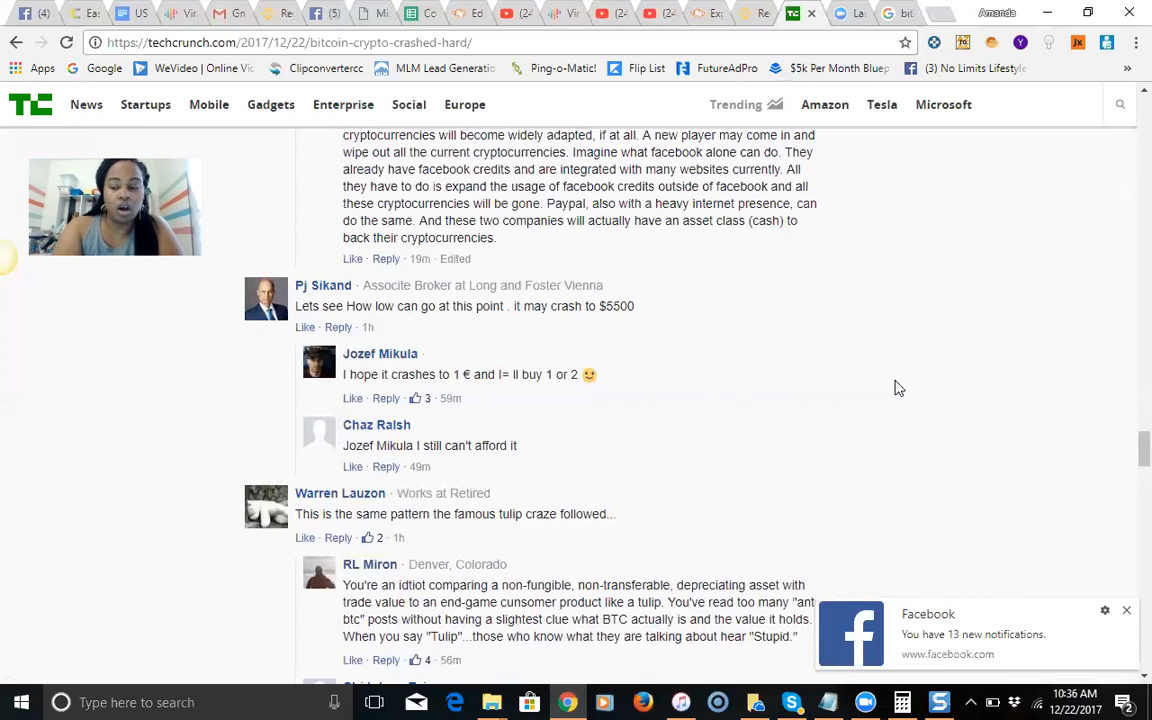
- Scroll back up from the comments to the 'Bitcoin crashing hard today' headline
{"action": "left_click", "coordinate": [1124, 612]}
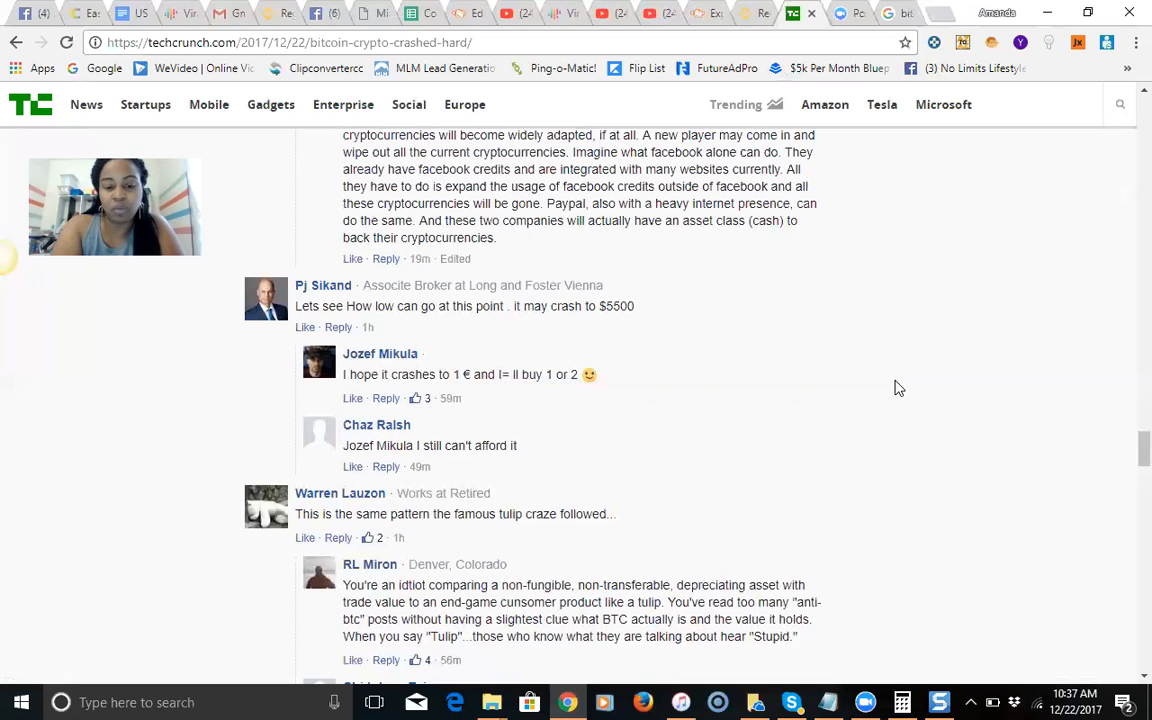
{"action": "scroll", "scroll_direction": "down", "scroll_amount": 3}
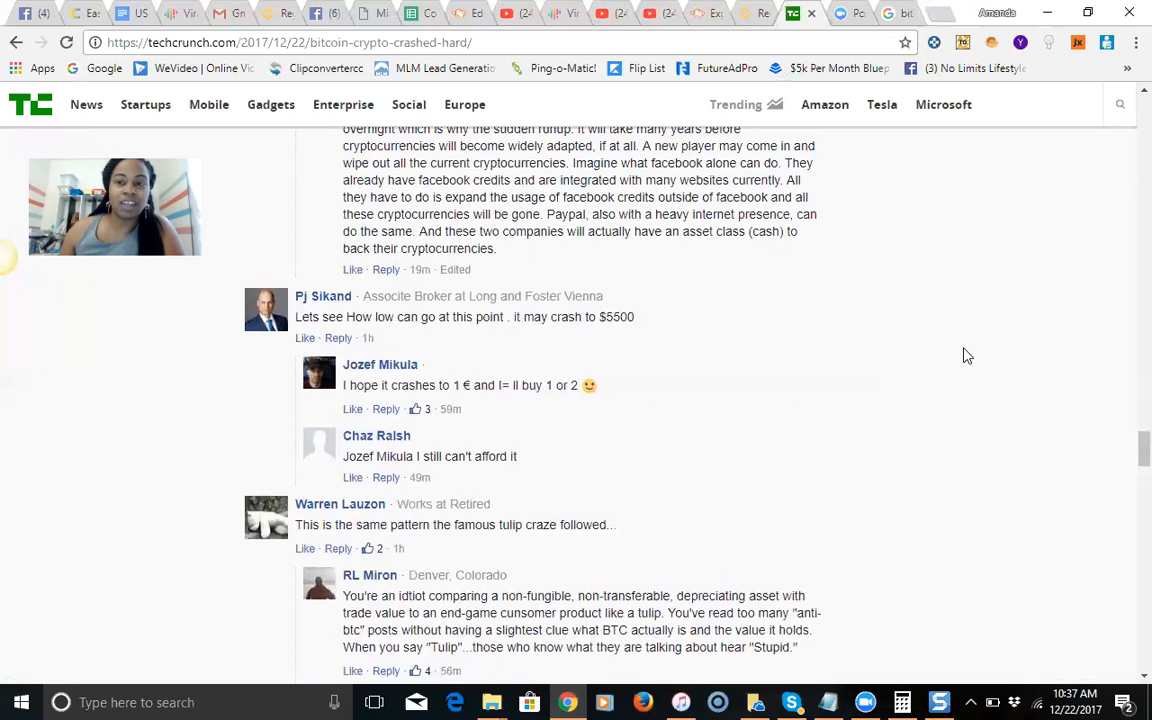
{"action": "scroll", "scroll_direction": "up", "scroll_amount": 3}
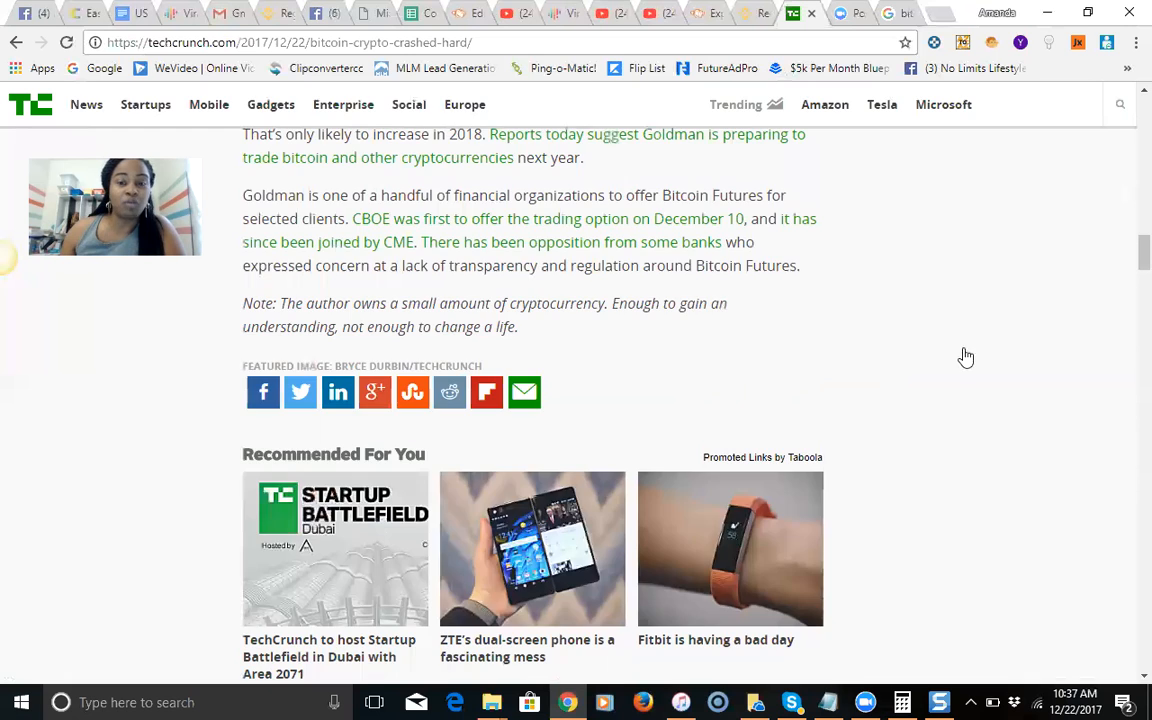
{"action": "scroll", "scroll_direction": "up", "scroll_amount": 3}
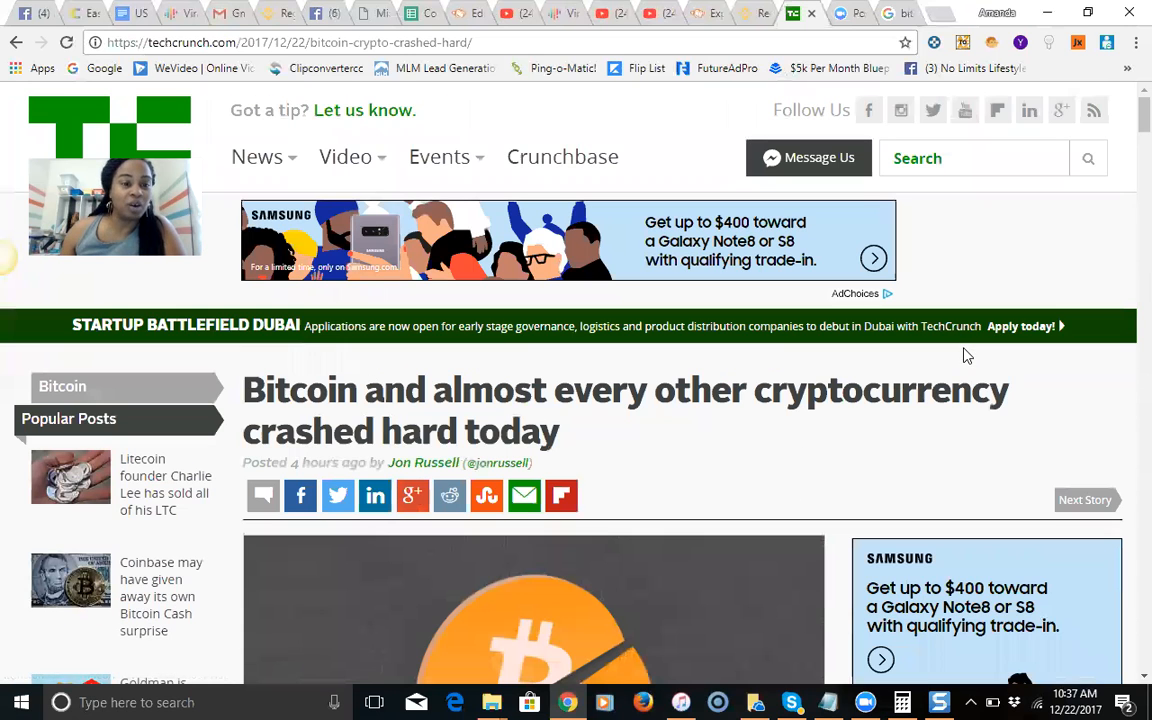